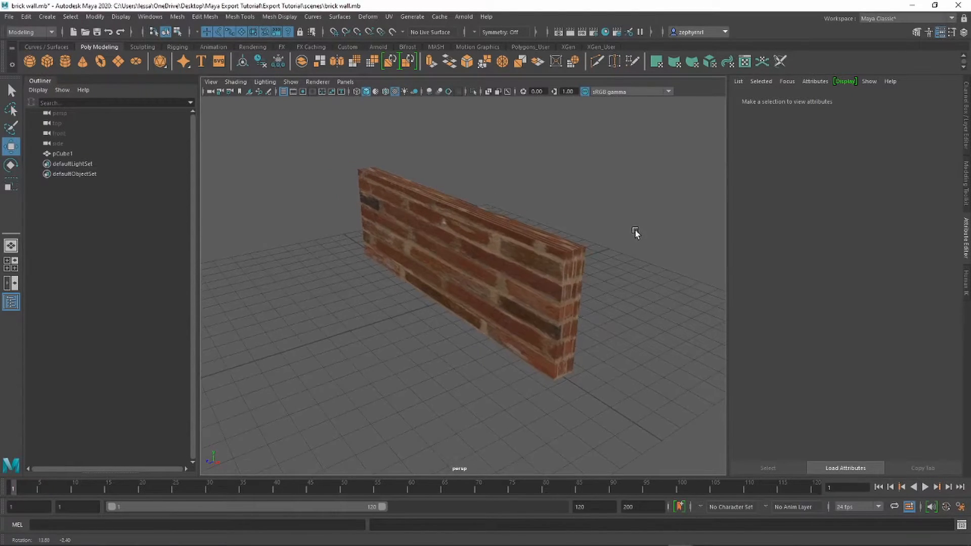
- Rename the selected wall mesh from pCube1 to Brickwall in the Outliner
click(470, 260)
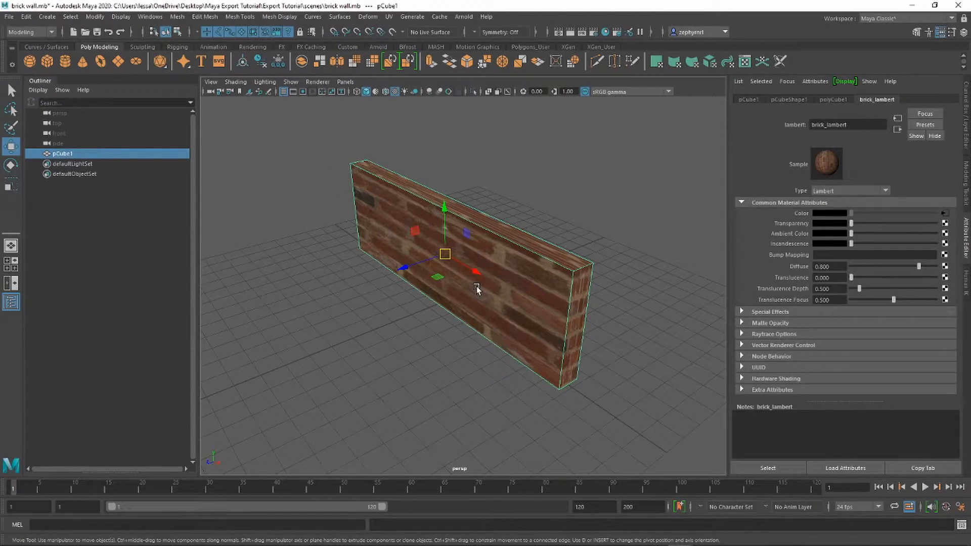
mouse_move(558, 276)
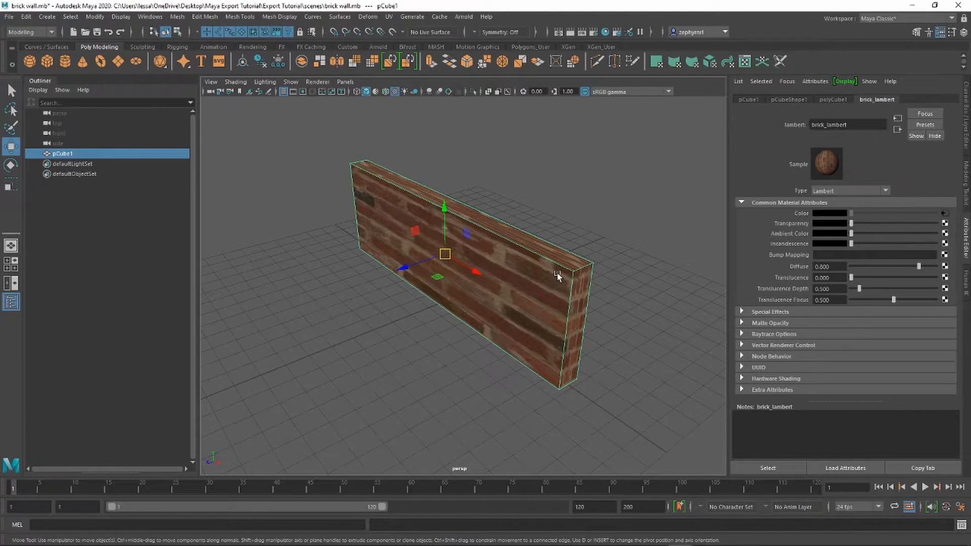
mouse_move(250, 198)
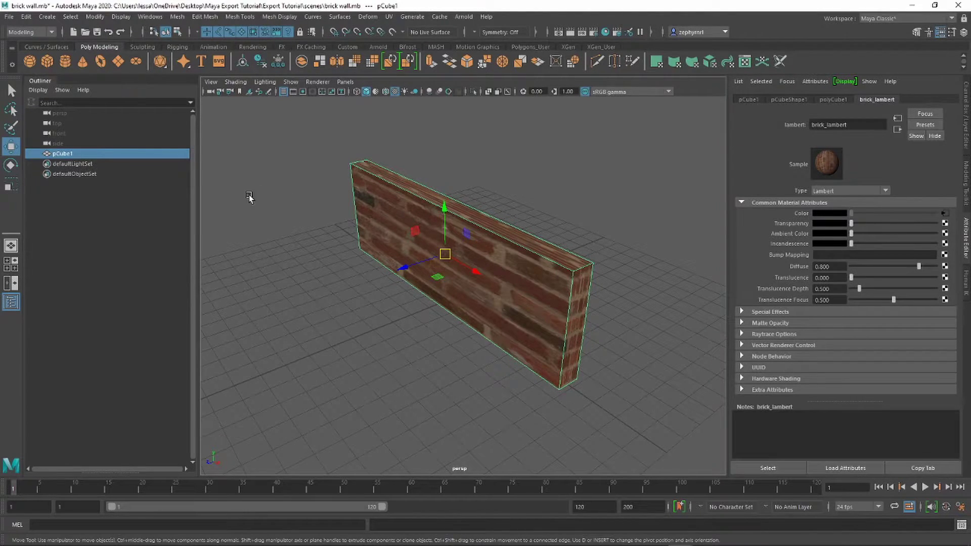
double_click(62, 153)
text(Brick)
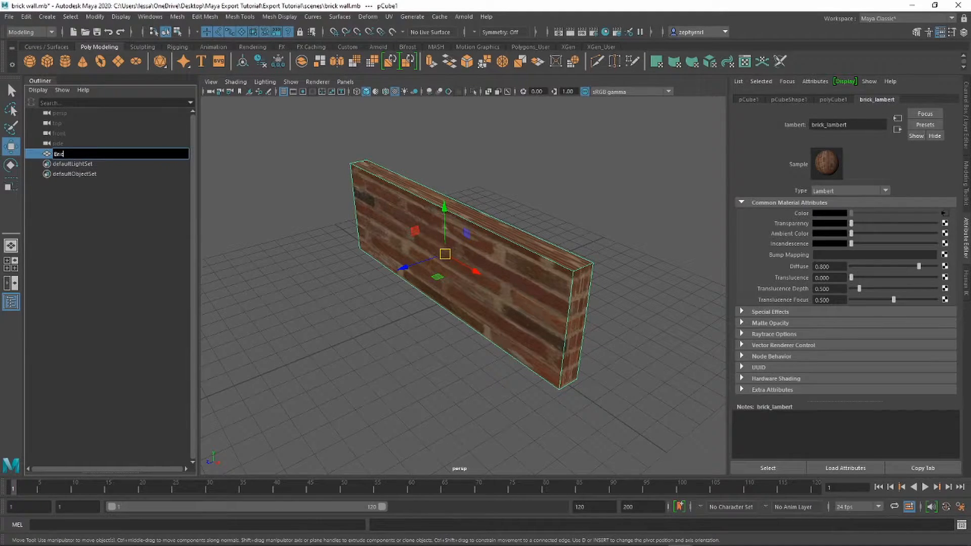
key(Return)
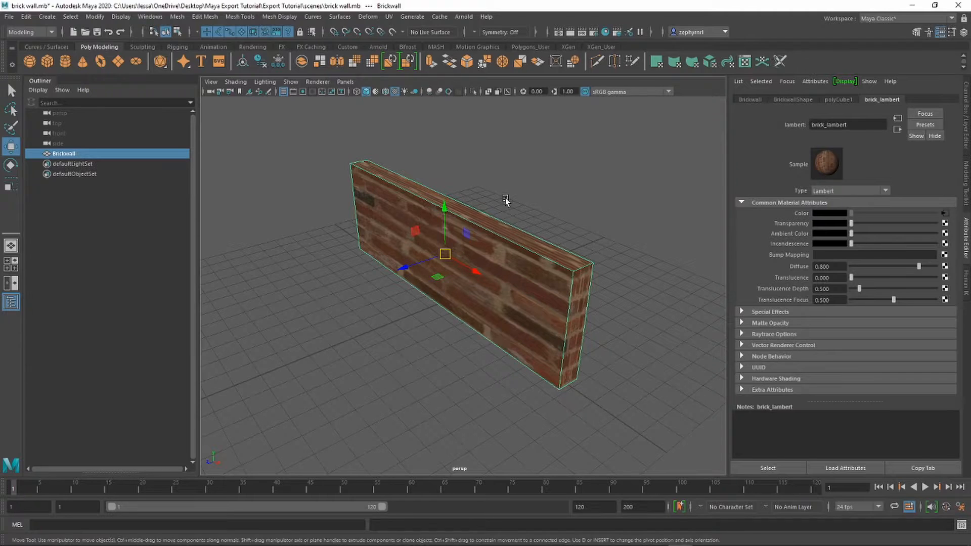
mouse_move(417, 215)
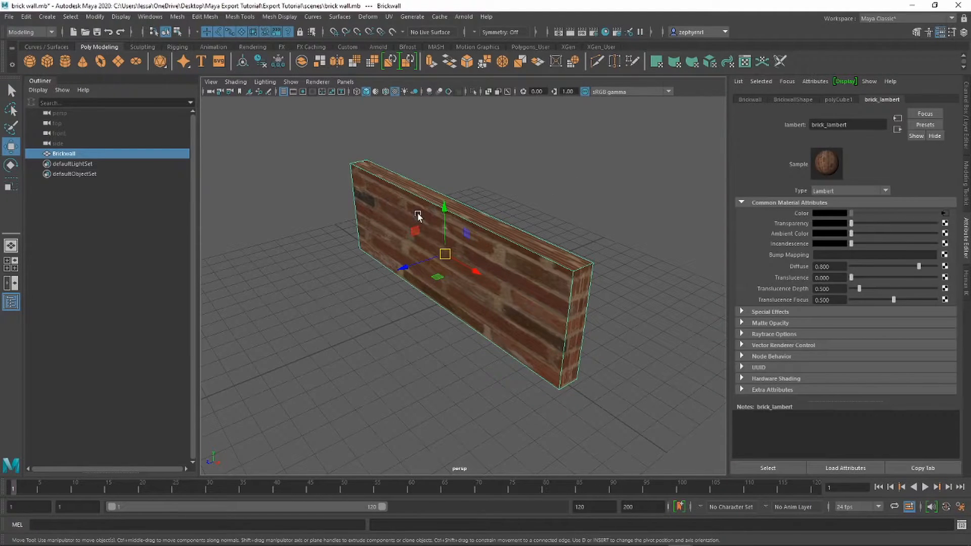
click(9, 17)
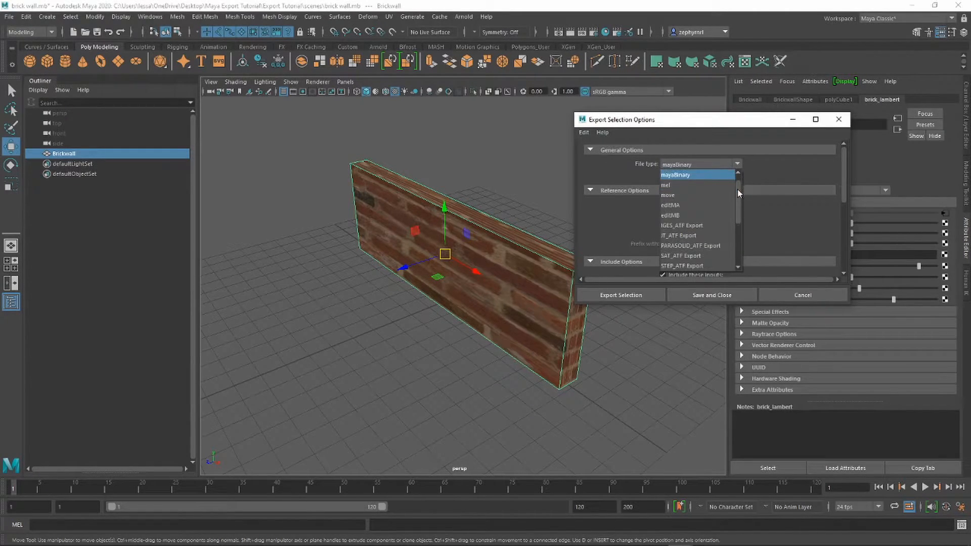
scroll(down, 3)
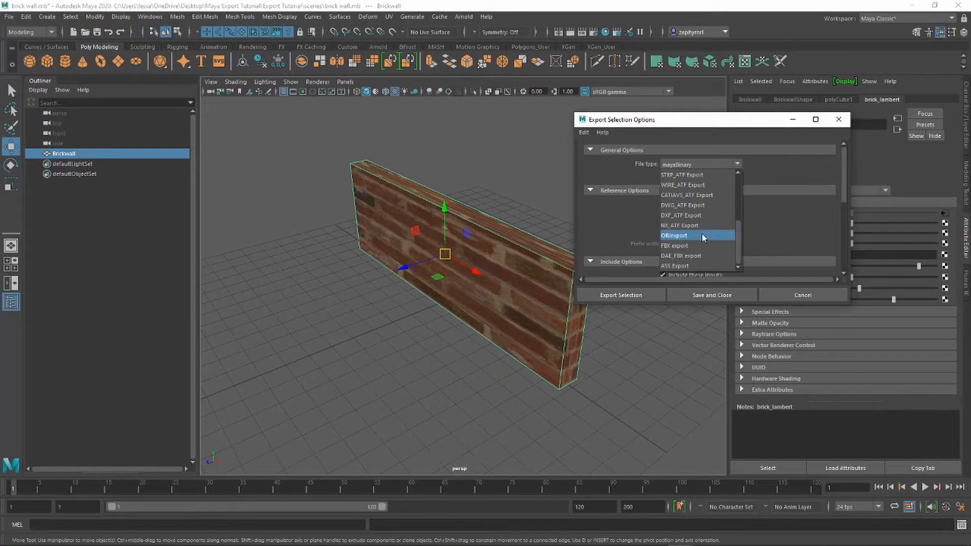
mouse_move(675, 245)
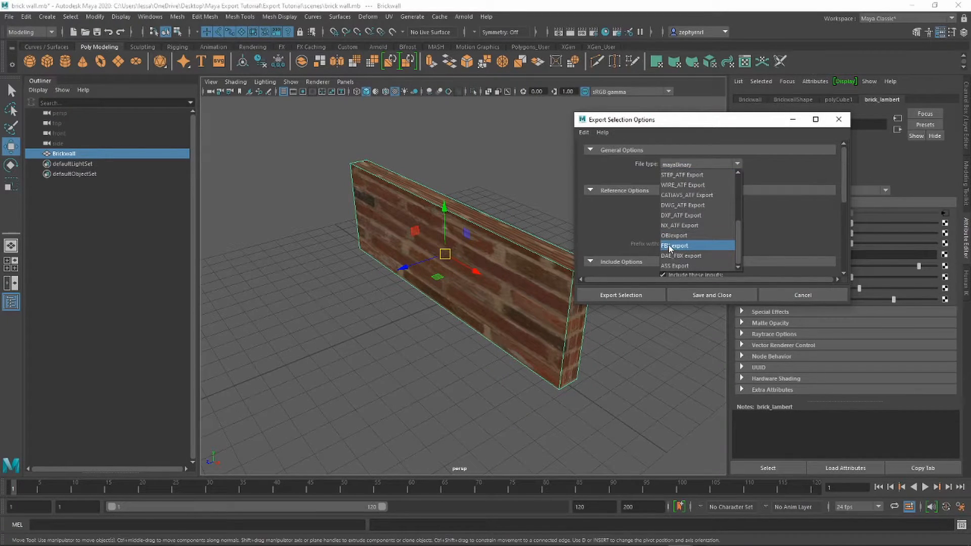
click(675, 244)
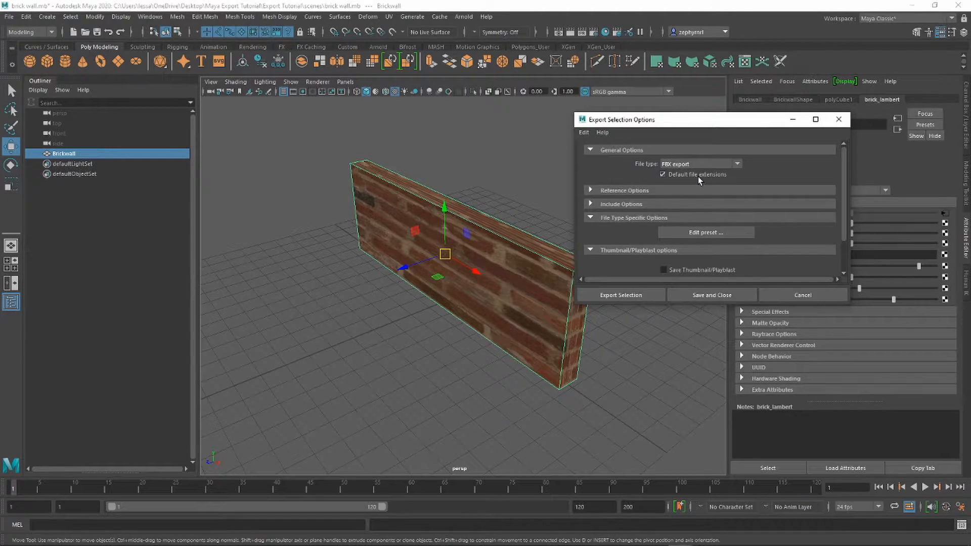
mouse_move(802, 294)
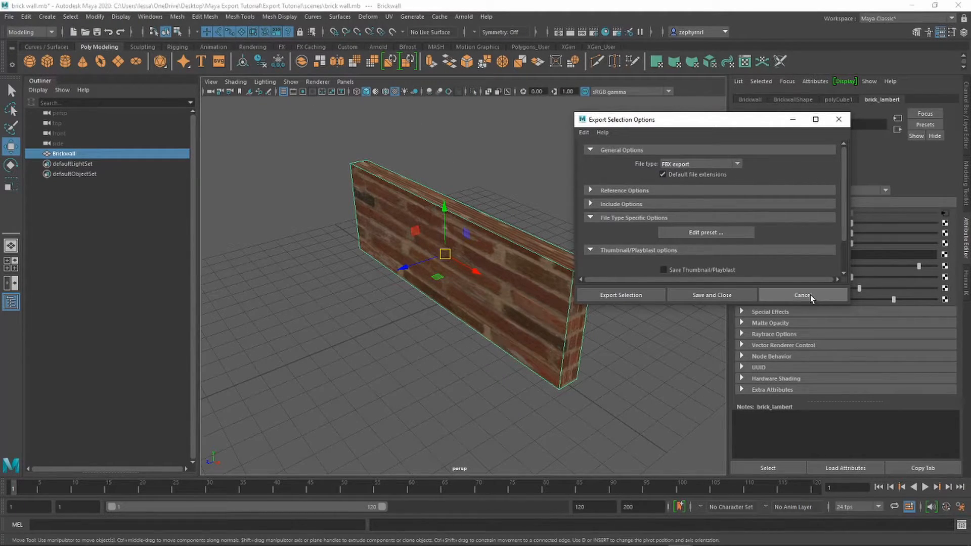
click(801, 294)
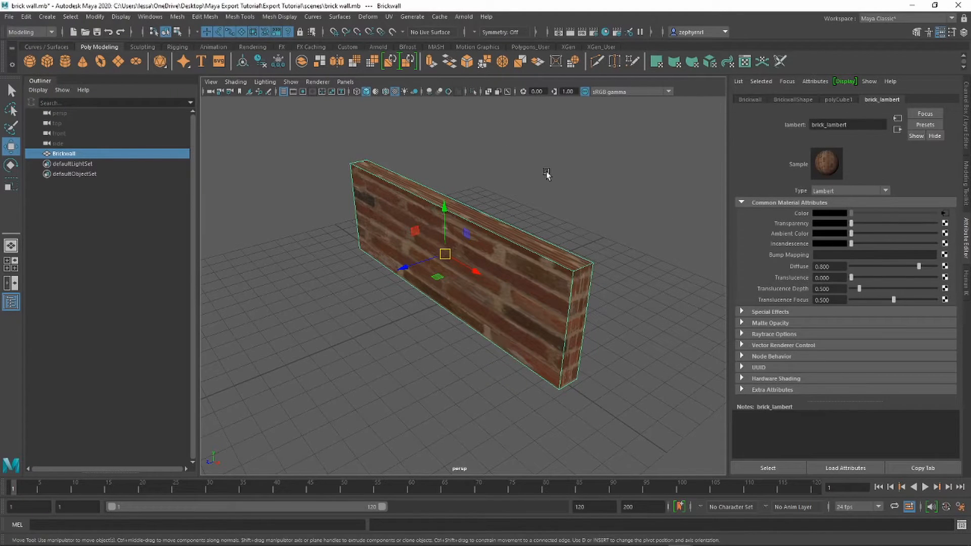
click(9, 18)
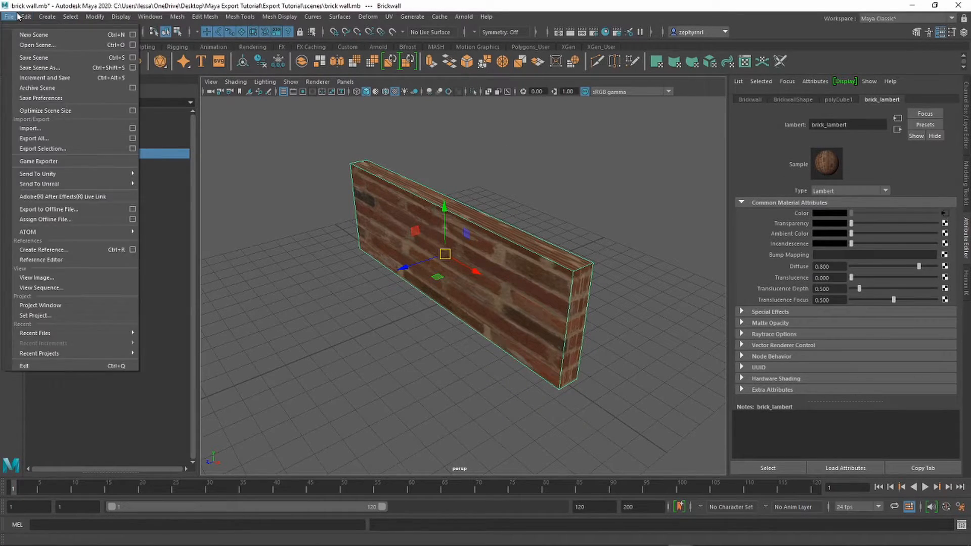
click(149, 17)
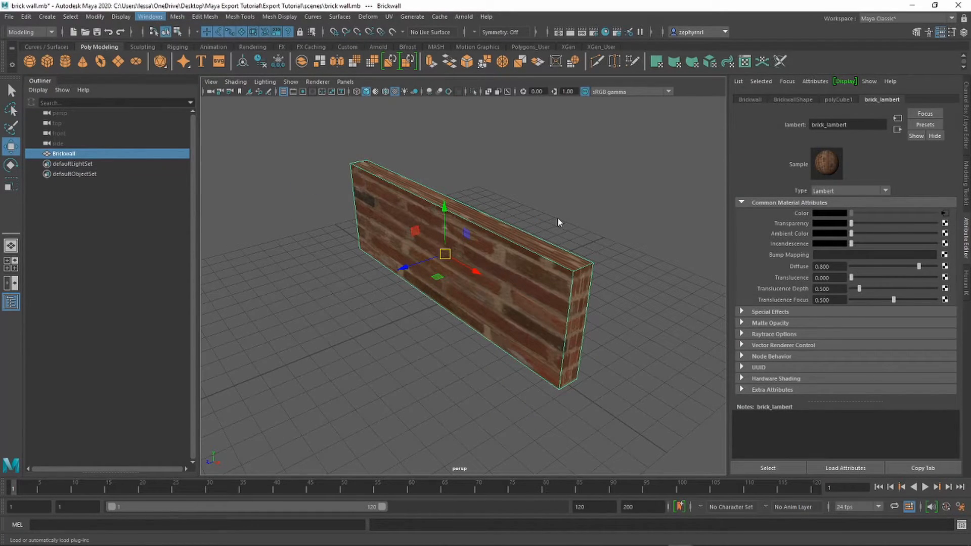
click(149, 18)
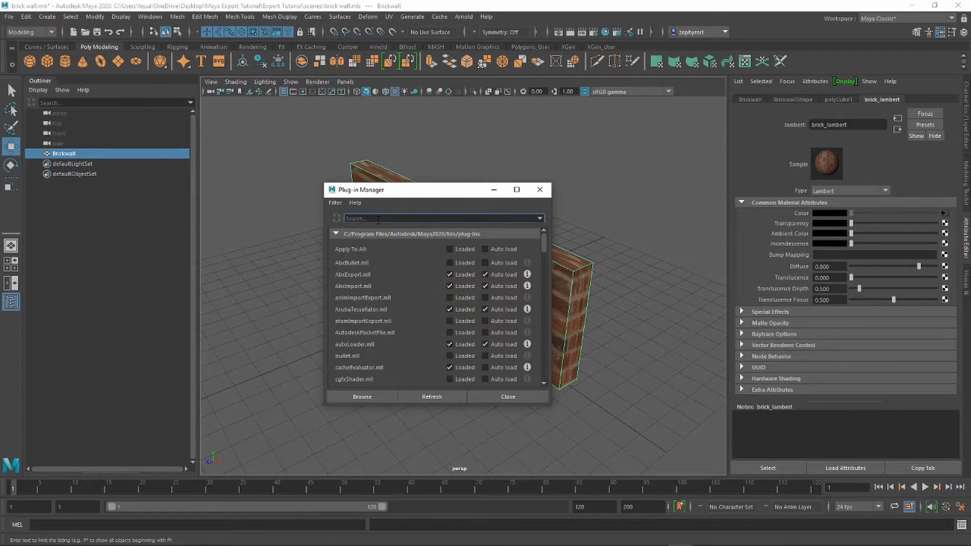
text(fbx)
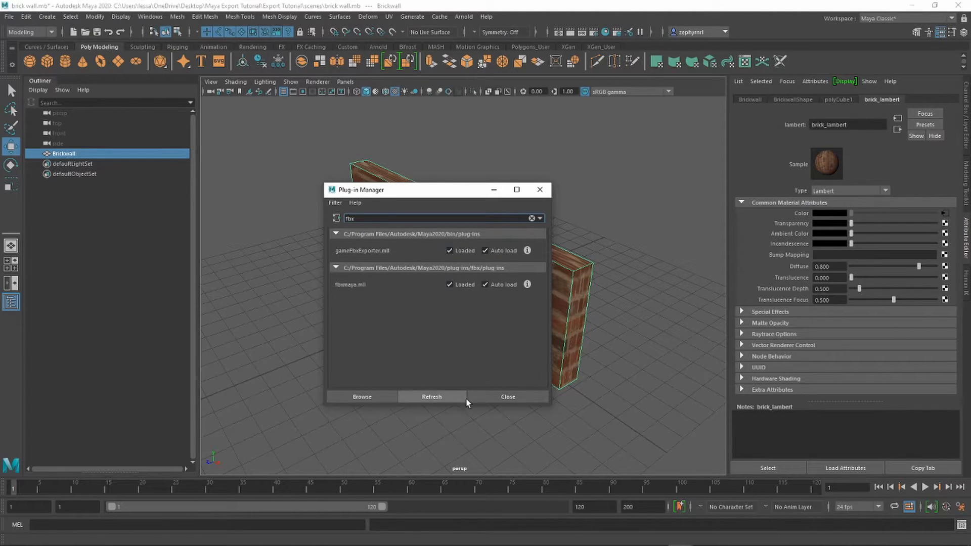
click(506, 397)
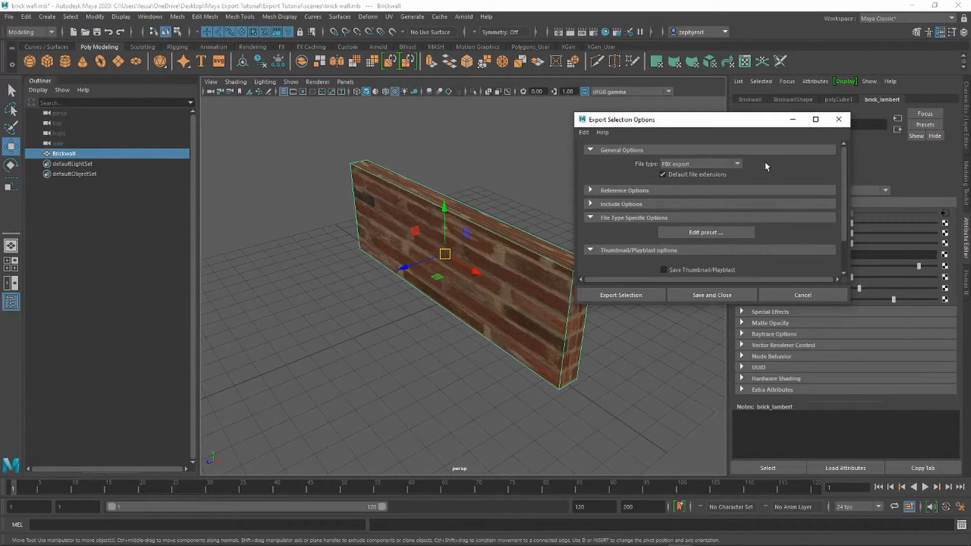
- Browse the Export Selection dialog to Desktop > Maya Export Tutorial > Export Tutorial > assets
click(590, 150)
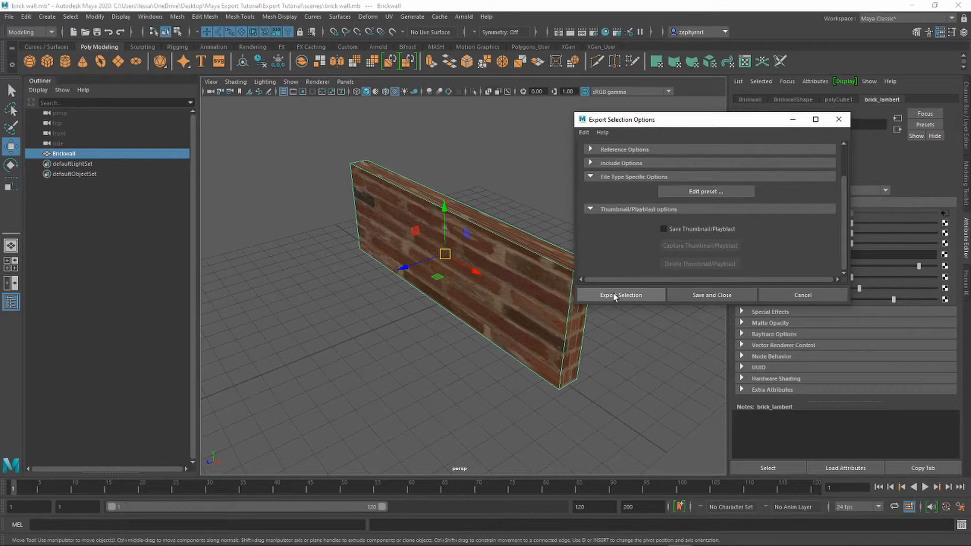
click(620, 295)
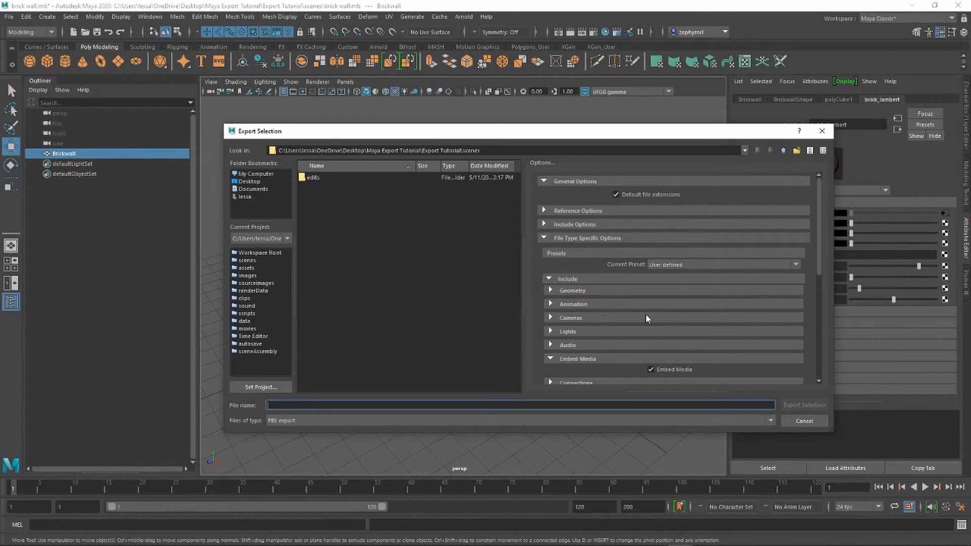
mouse_move(261, 181)
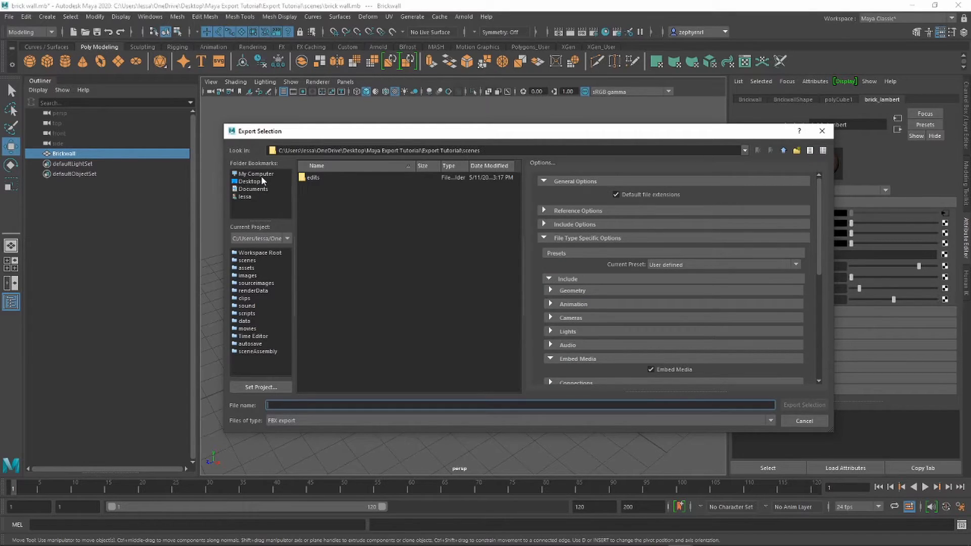
click(249, 181)
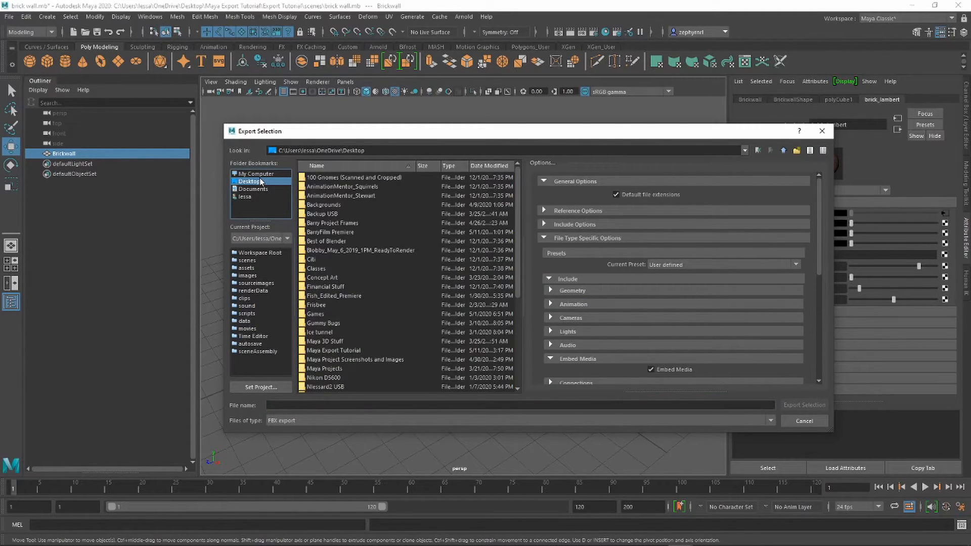
mouse_move(372, 233)
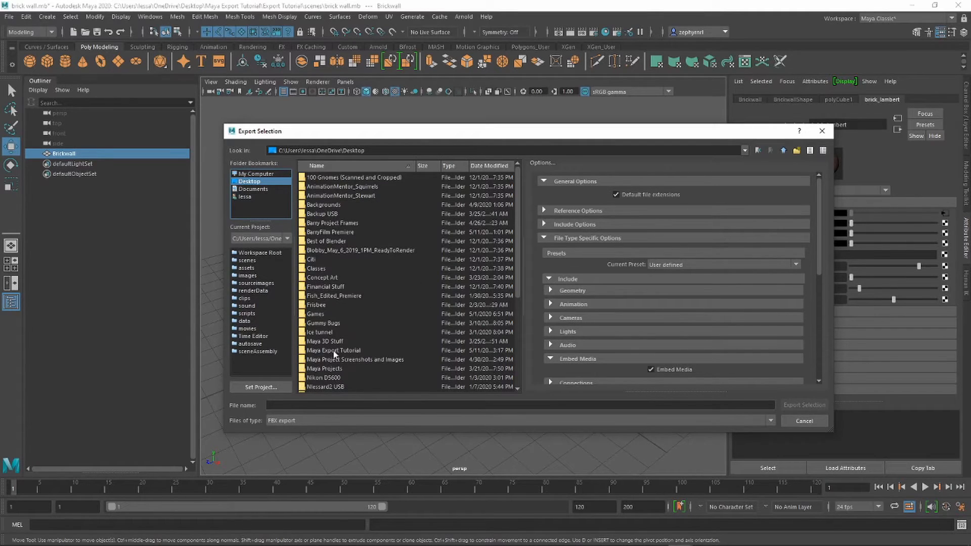
double_click(334, 350)
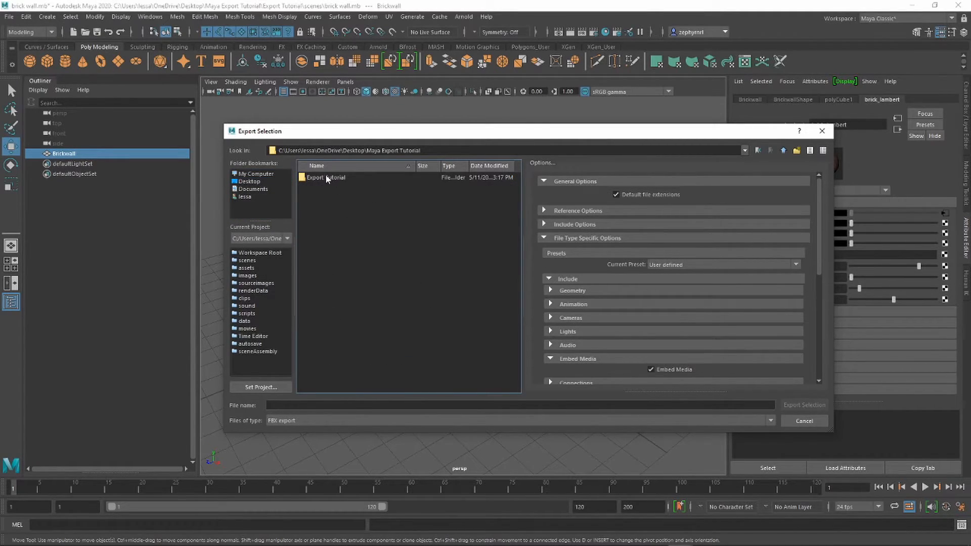
double_click(325, 178)
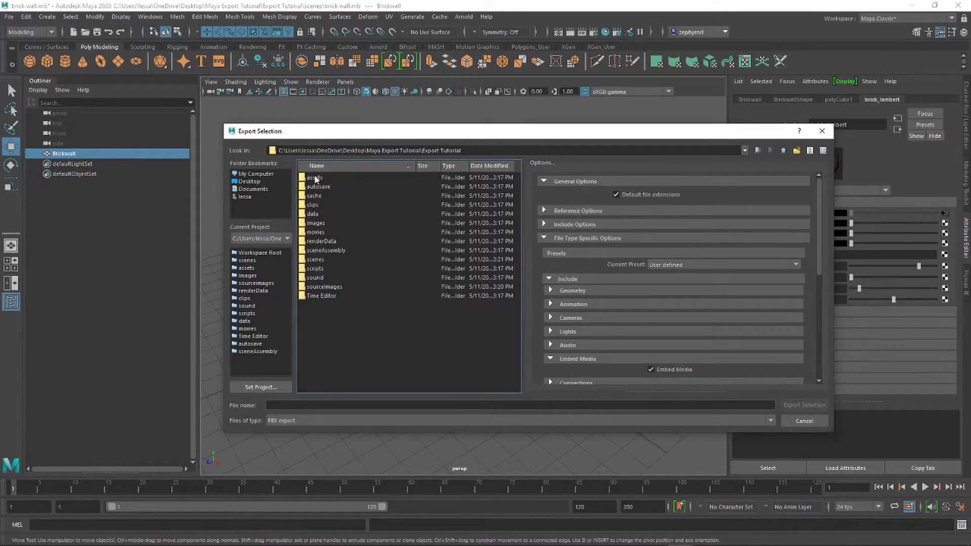
double_click(314, 178)
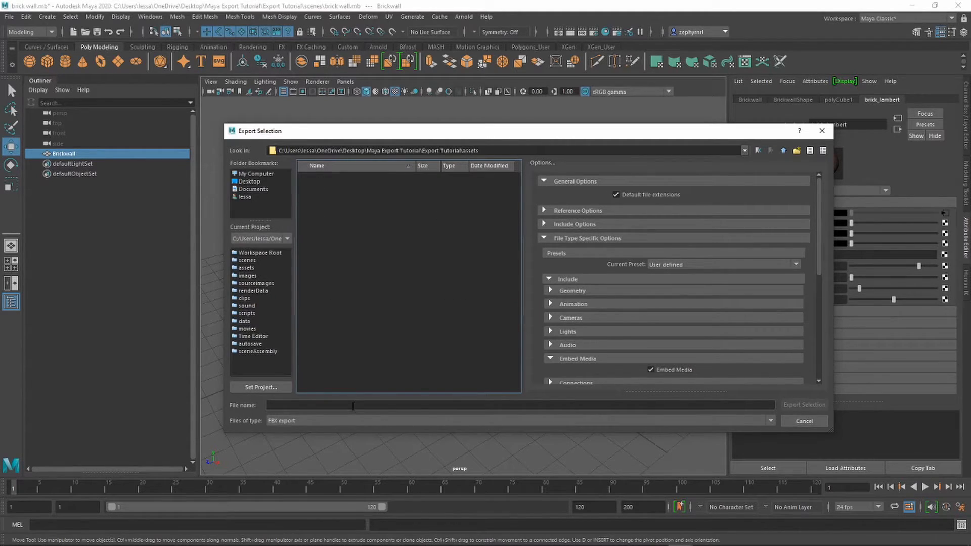
- Export the wall as 'brick wall final' ASCII FBX with Embed Media enabled
text(brick wall final)
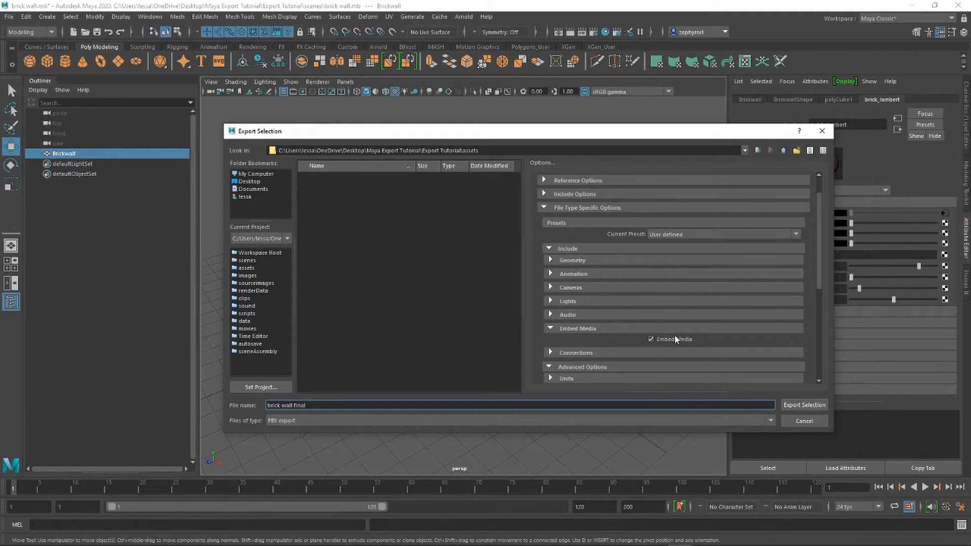
mouse_move(636, 343)
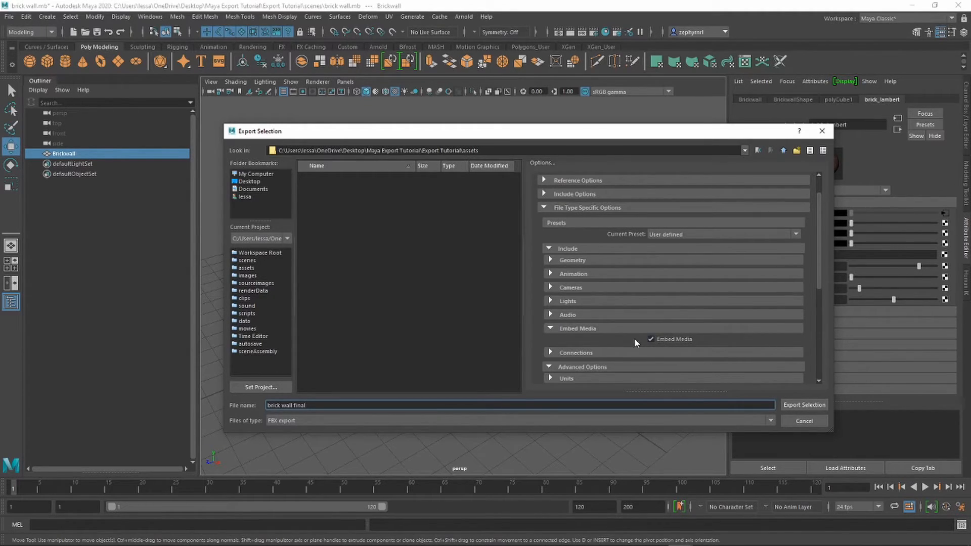
mouse_move(585, 242)
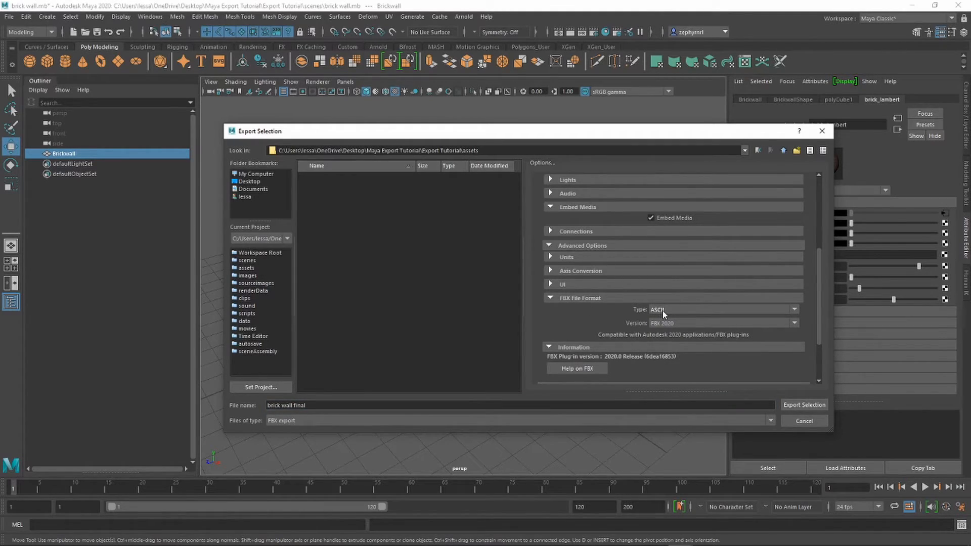
mouse_move(666, 326)
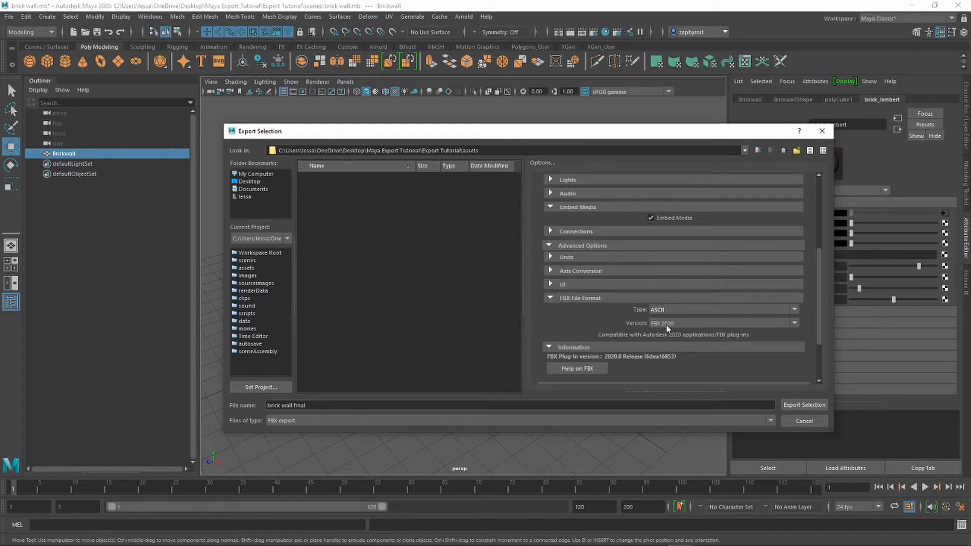
mouse_move(632, 315)
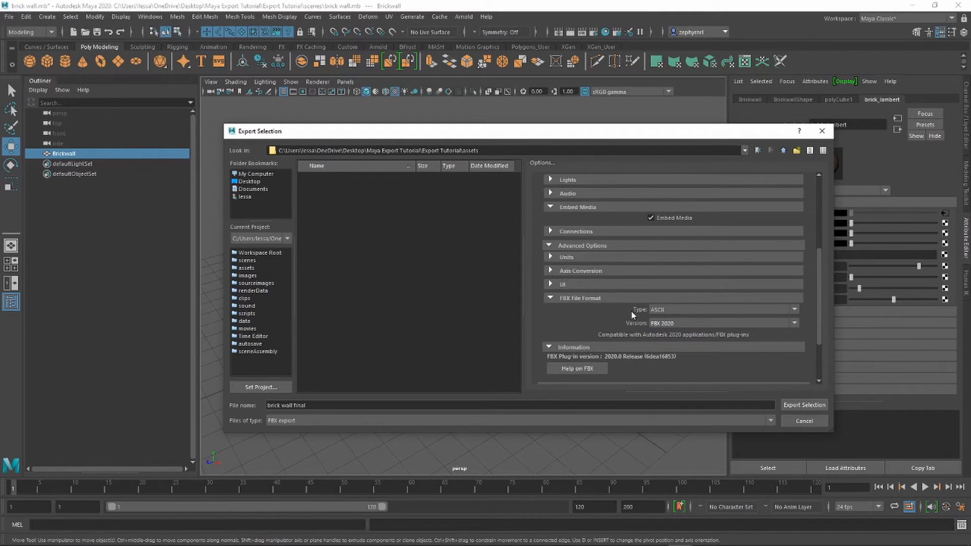
scroll(down, 3)
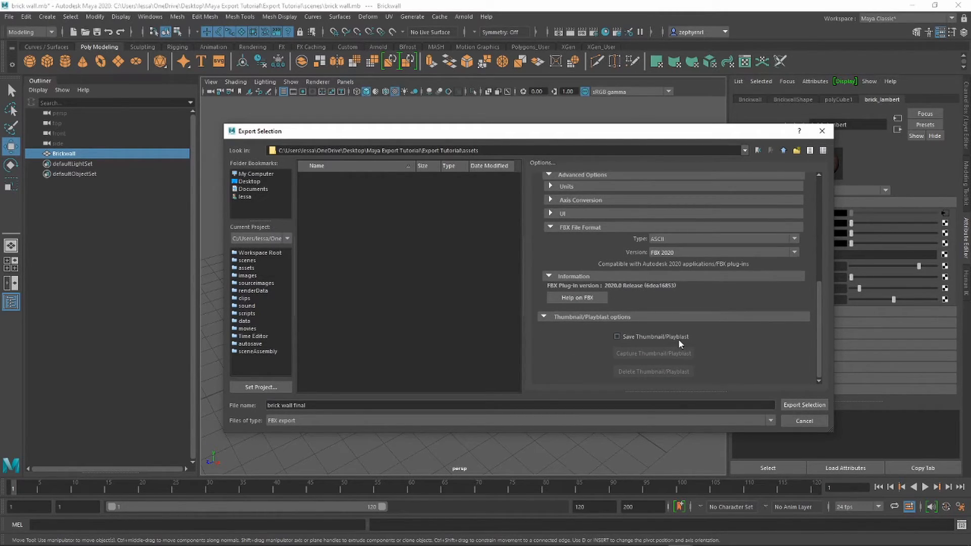
click(804, 405)
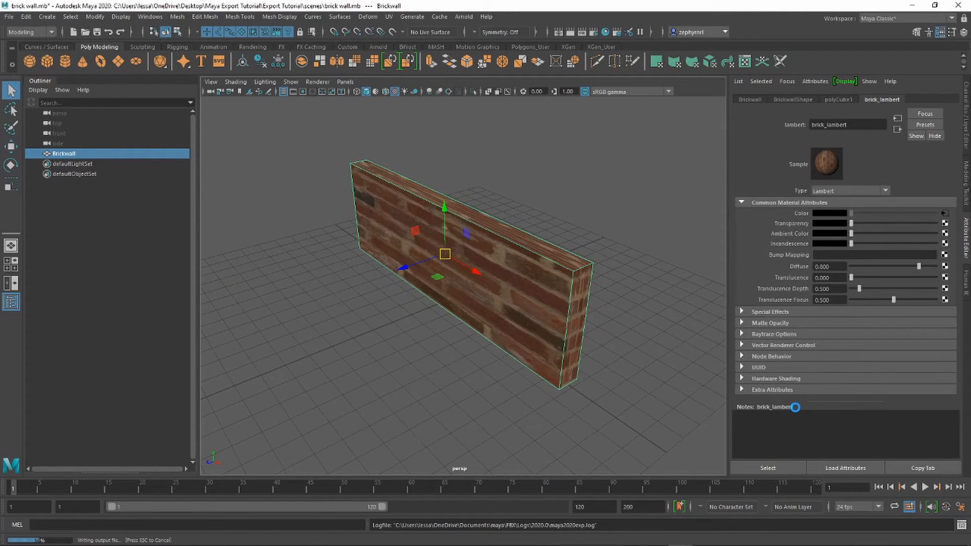
- Start a new scene, discarding unsaved changes to the brick wall scene
click(793, 99)
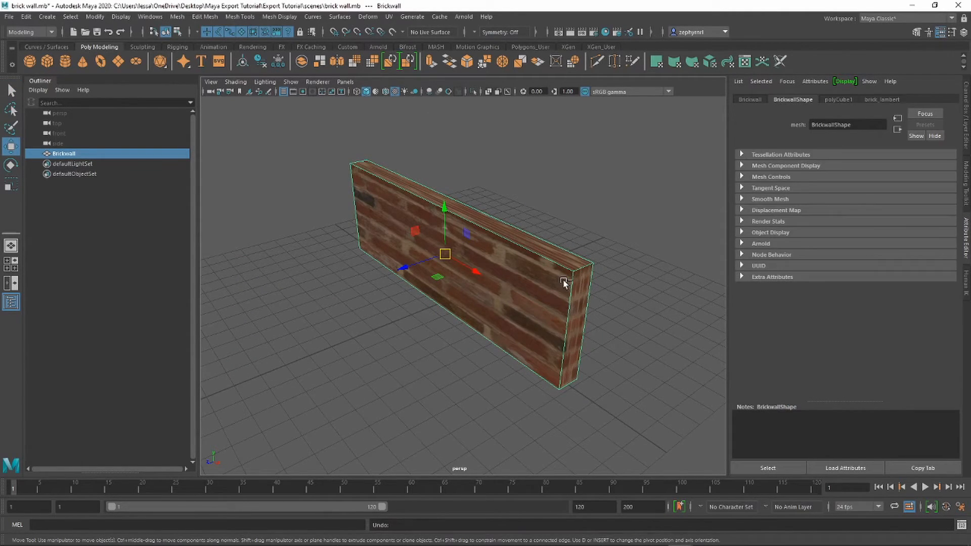
click(9, 17)
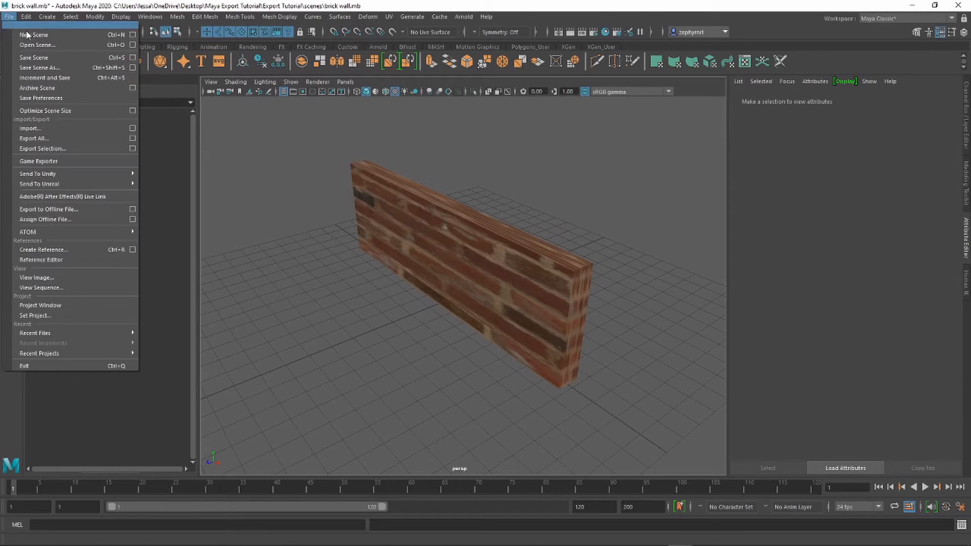
mouse_move(33, 57)
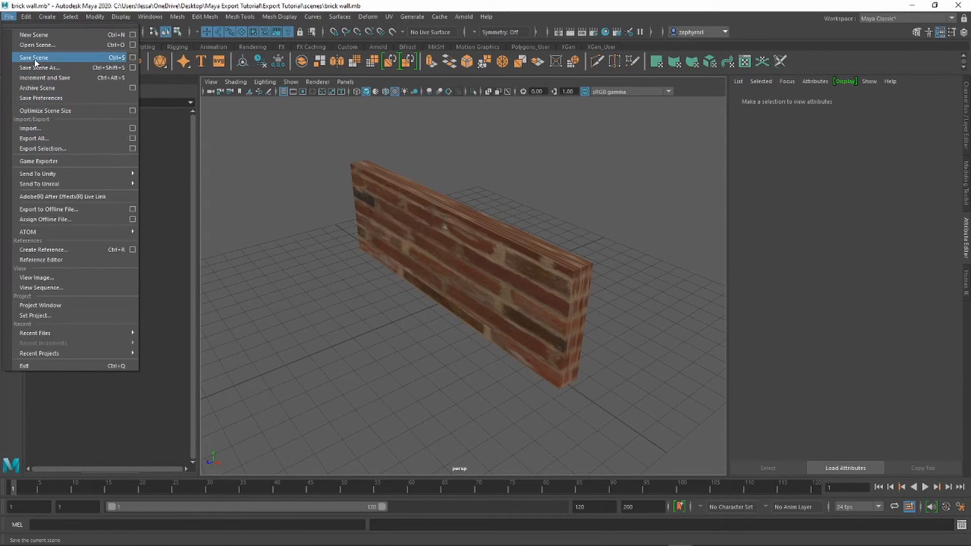
click(32, 34)
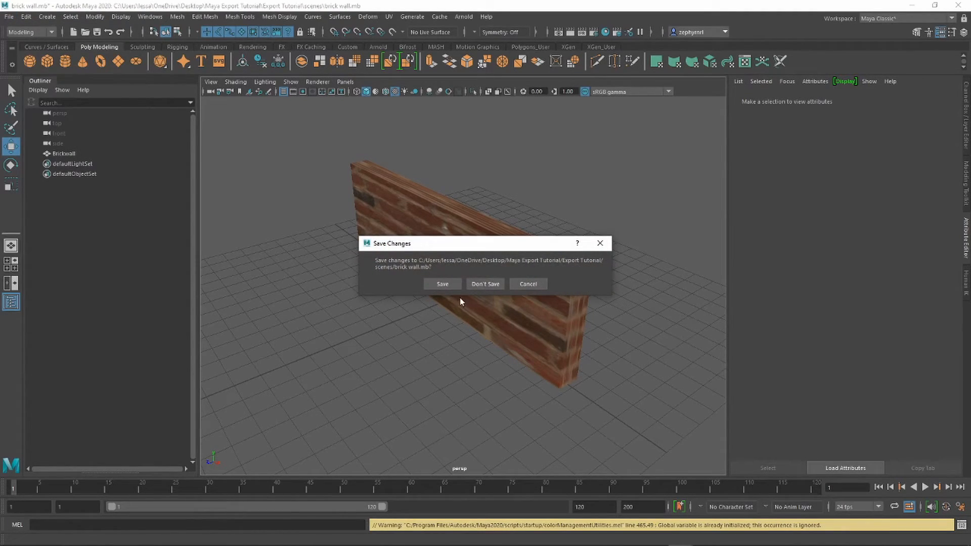
click(485, 283)
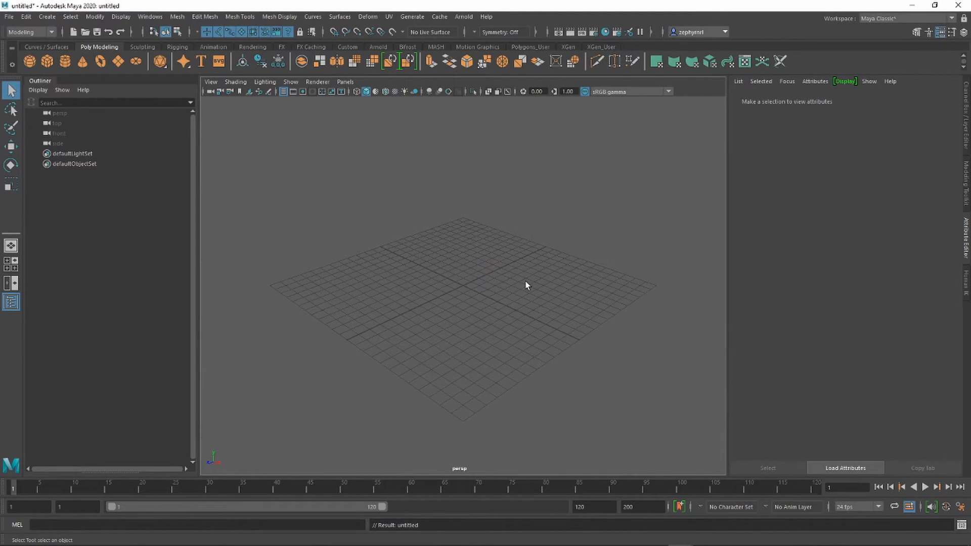
click(9, 17)
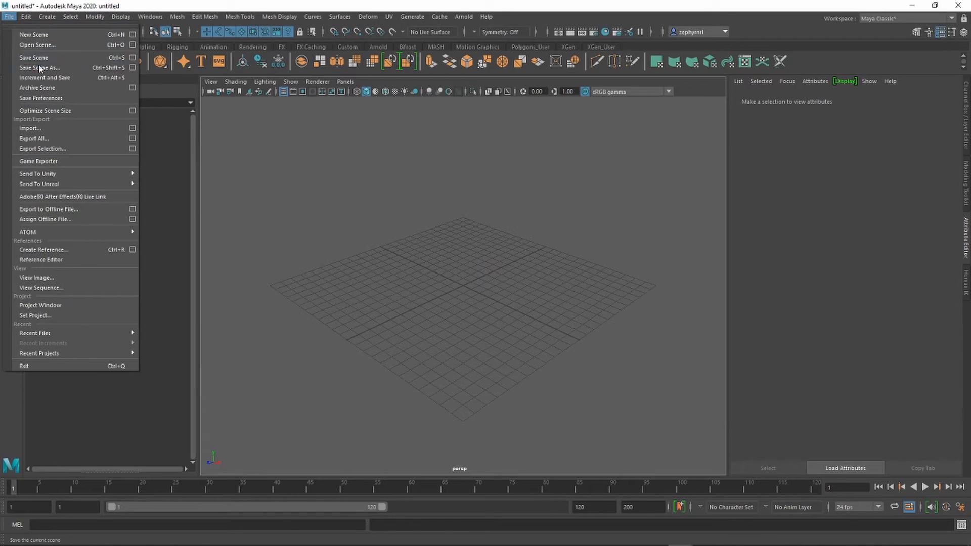
- Import brick wall final.fbx from Desktop > Maya Export Tutorial > Export Tutorial > assets
click(29, 128)
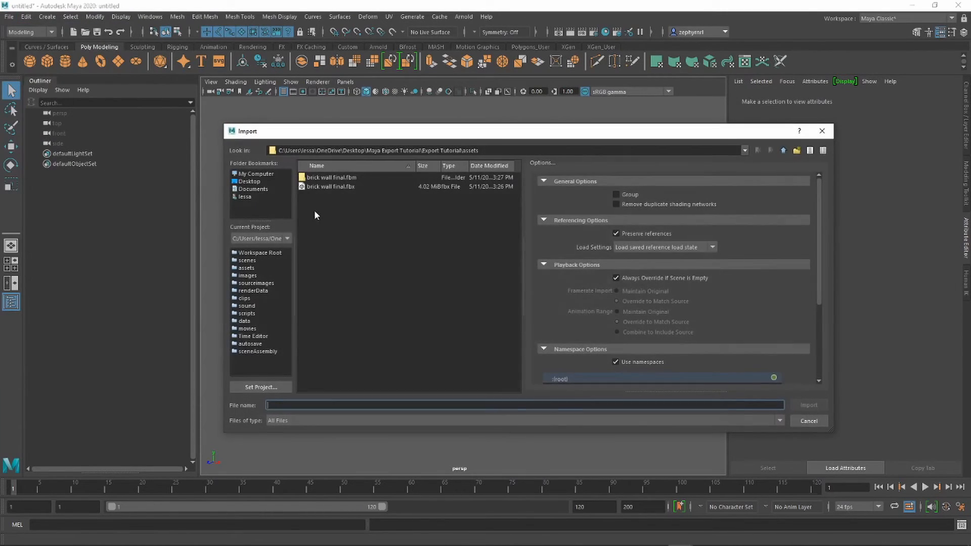
click(249, 181)
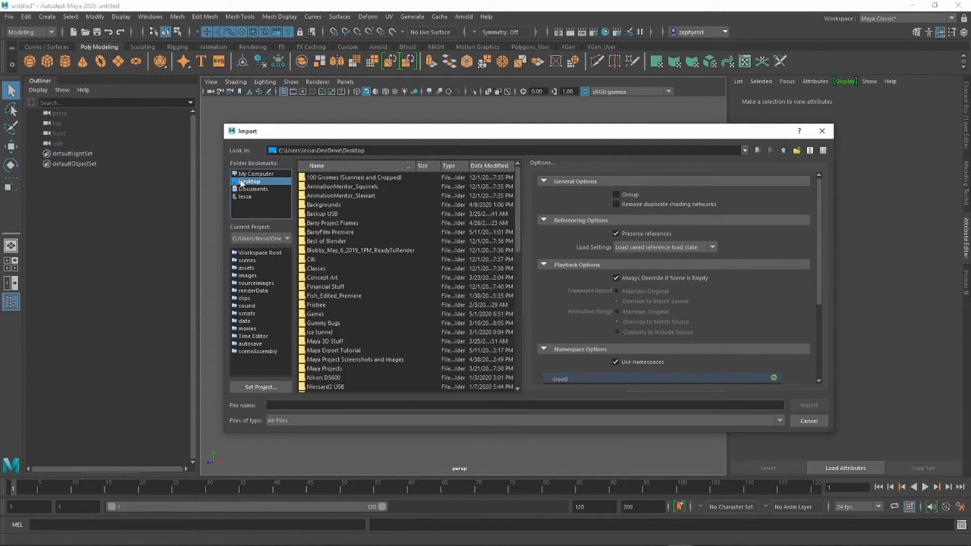
double_click(333, 350)
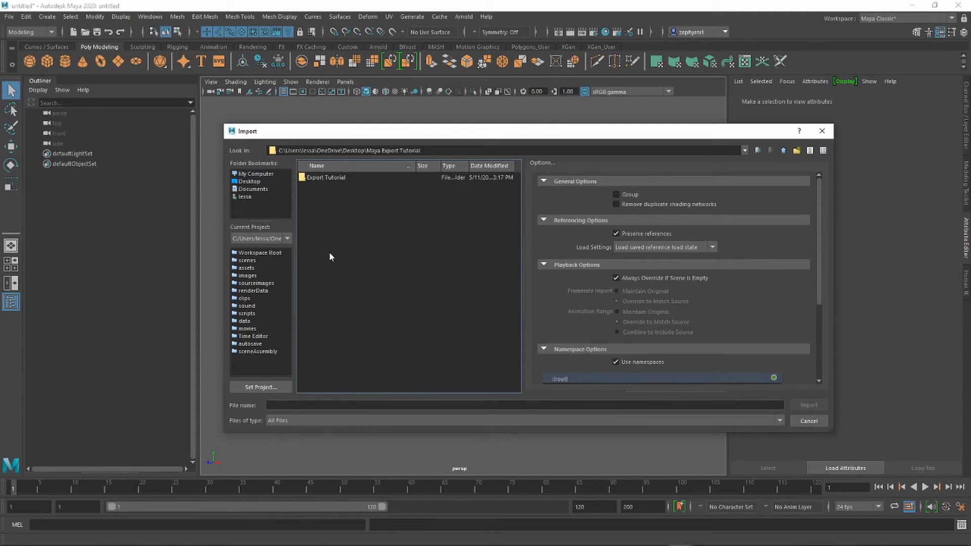
double_click(325, 178)
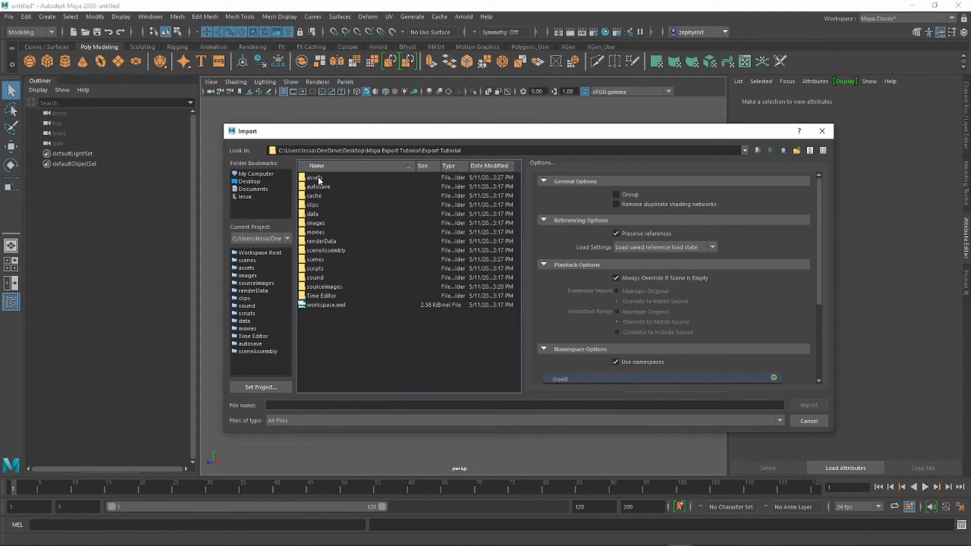
double_click(313, 177)
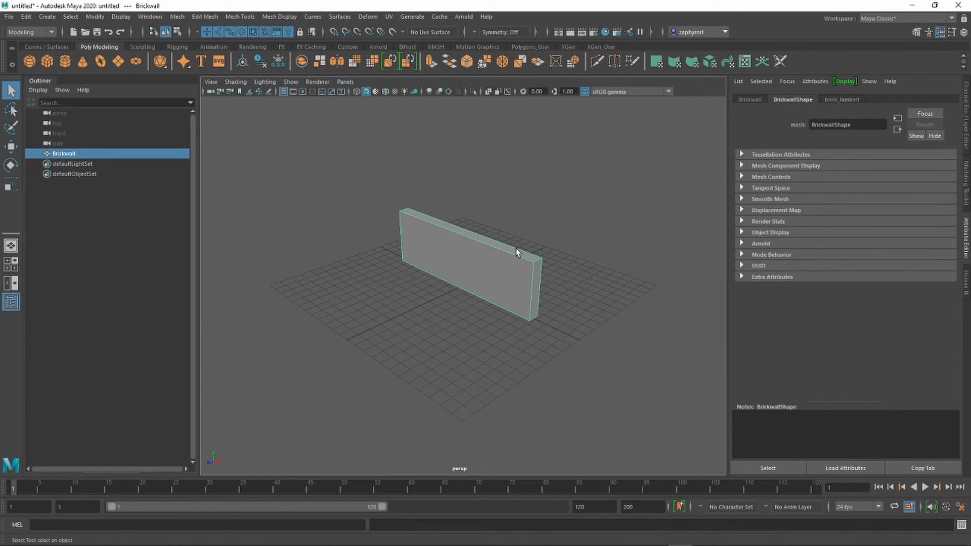
- Enable textured viewport display (6) to reveal the wall's embedded brick texture
key(6)
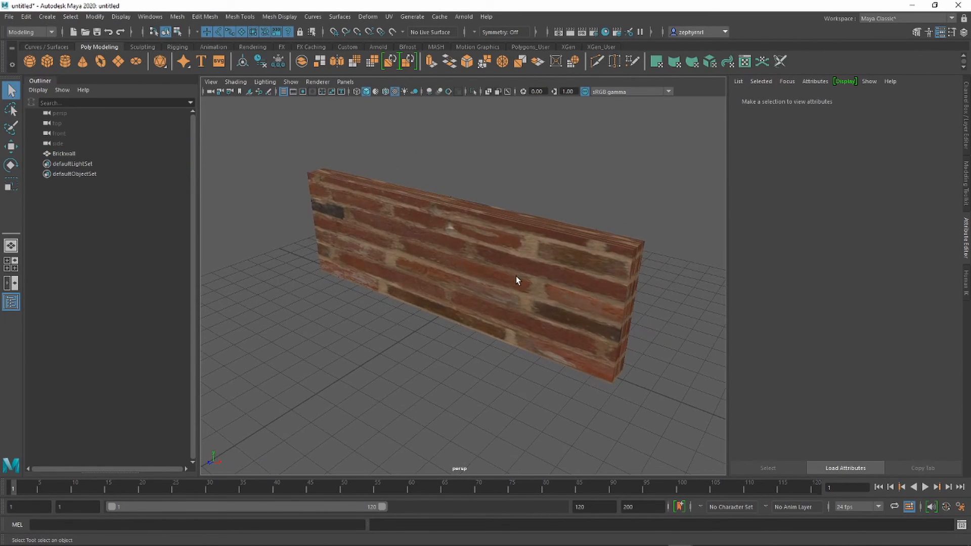
mouse_move(487, 295)
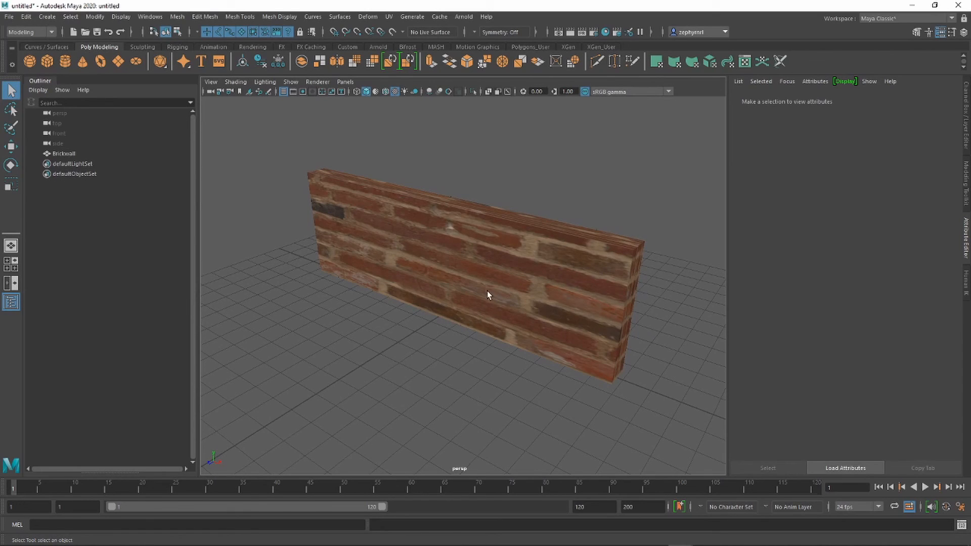
mouse_move(344, 317)
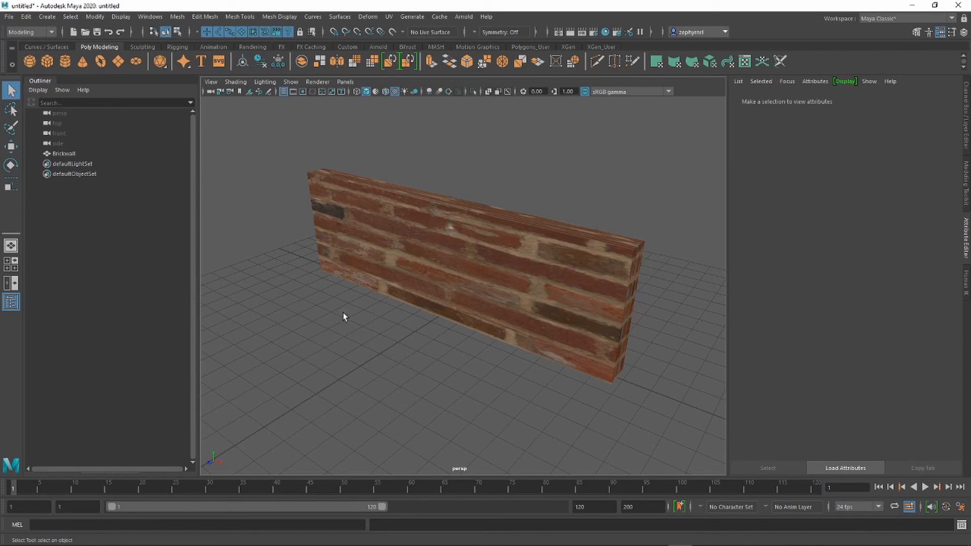
mouse_move(411, 295)
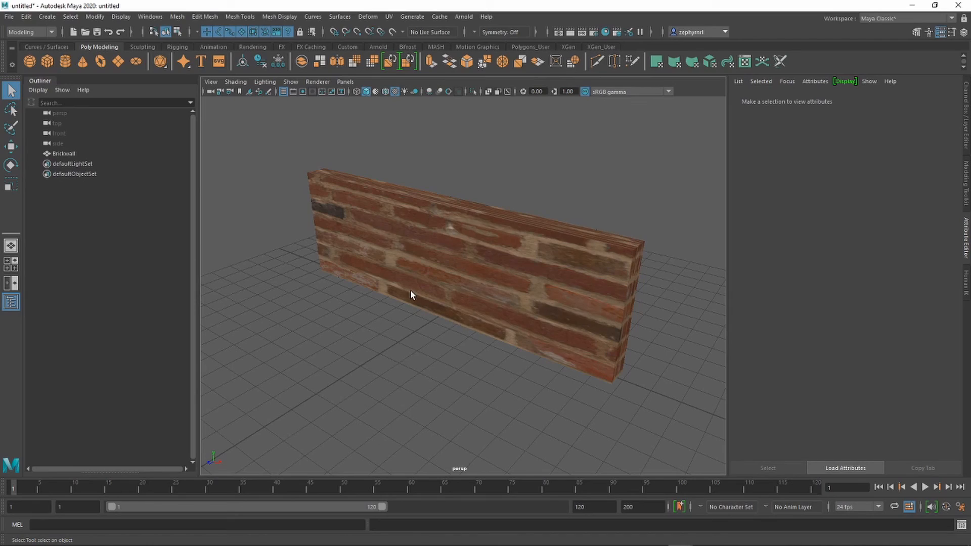